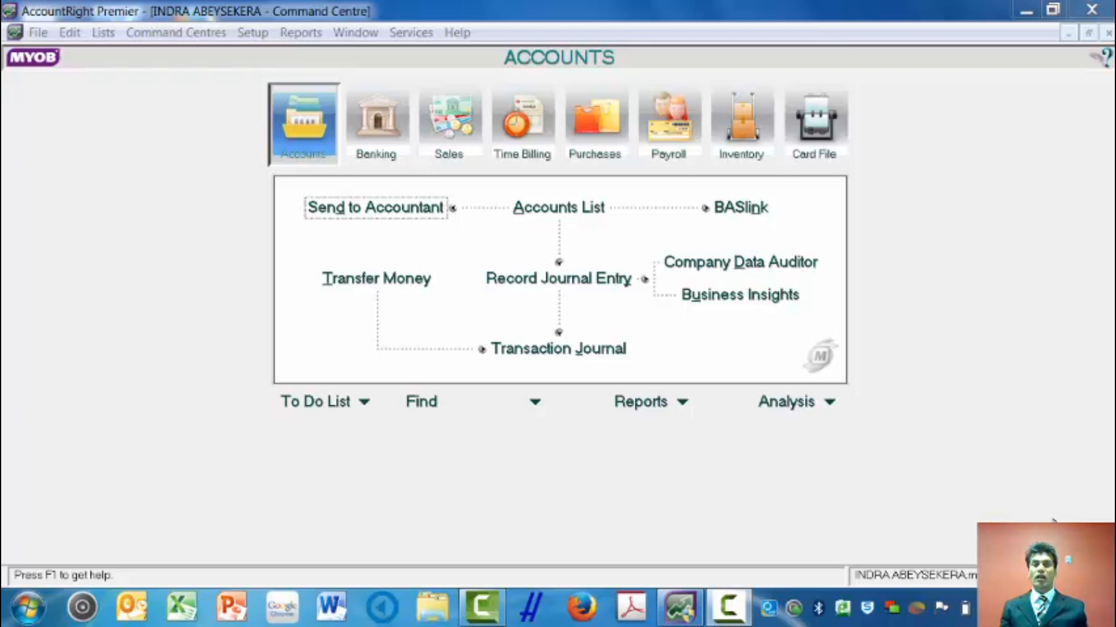
{"action": "mouse_move", "coordinate": [1111, 412]}
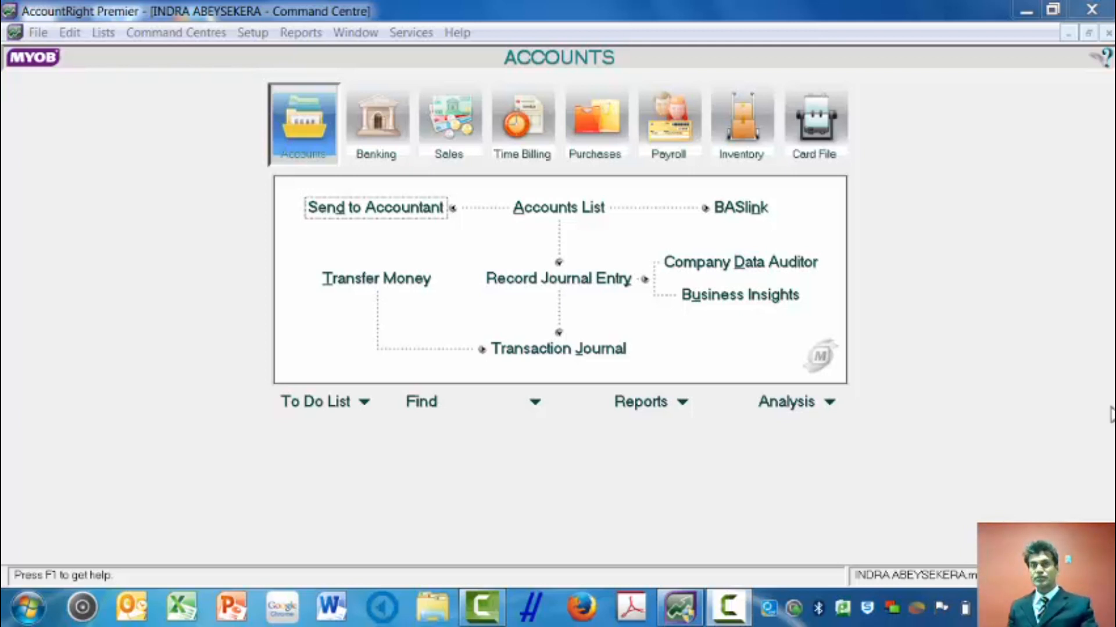
Start a new general journal entry GJ000001 dated 1/07/2014
{"action": "left_click", "coordinate": [330, 607]}
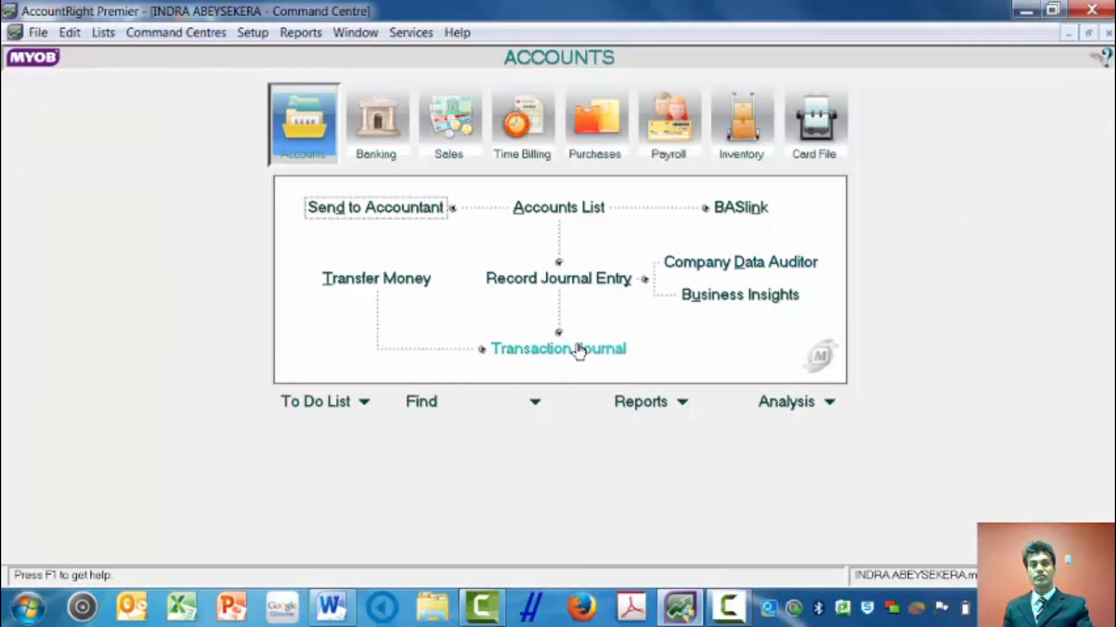
{"action": "mouse_move", "coordinate": [581, 352]}
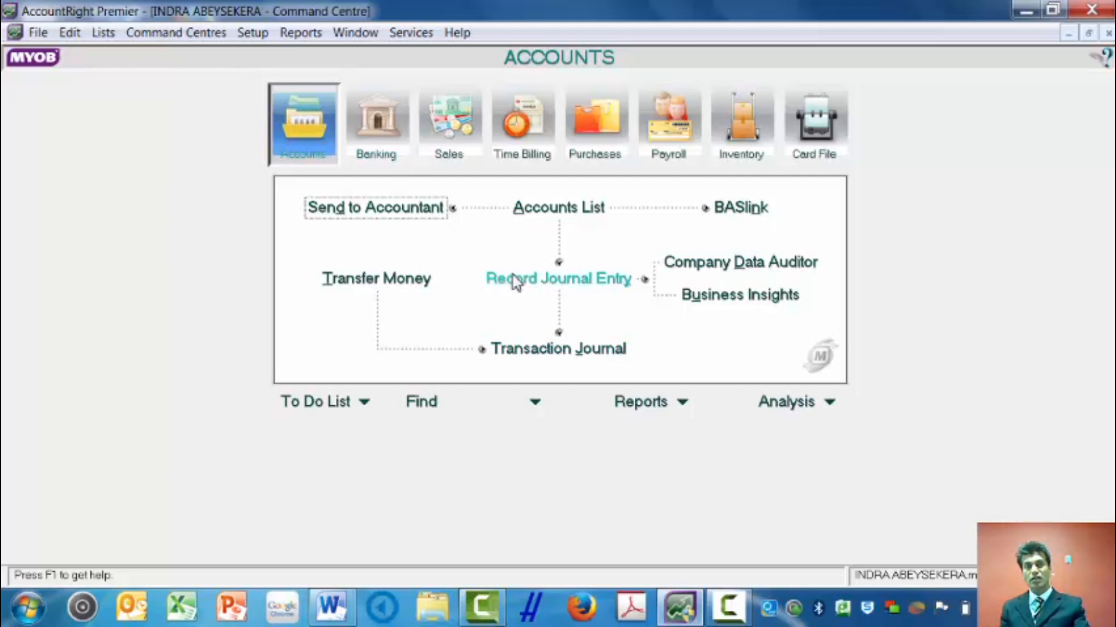
{"action": "mouse_move", "coordinate": [519, 285]}
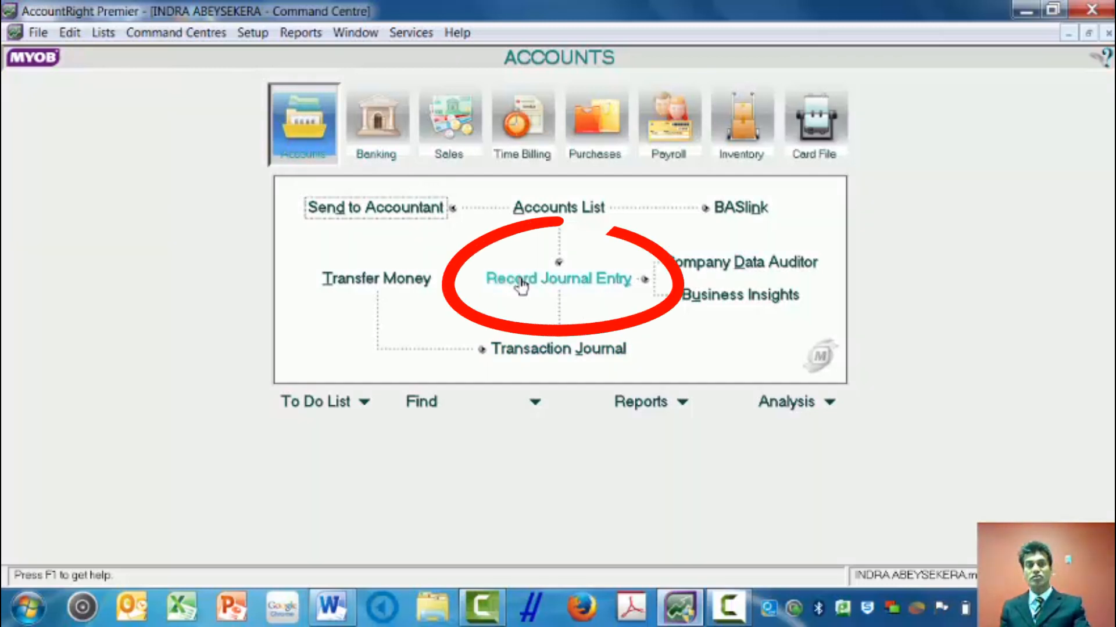
{"action": "left_click", "coordinate": [558, 278]}
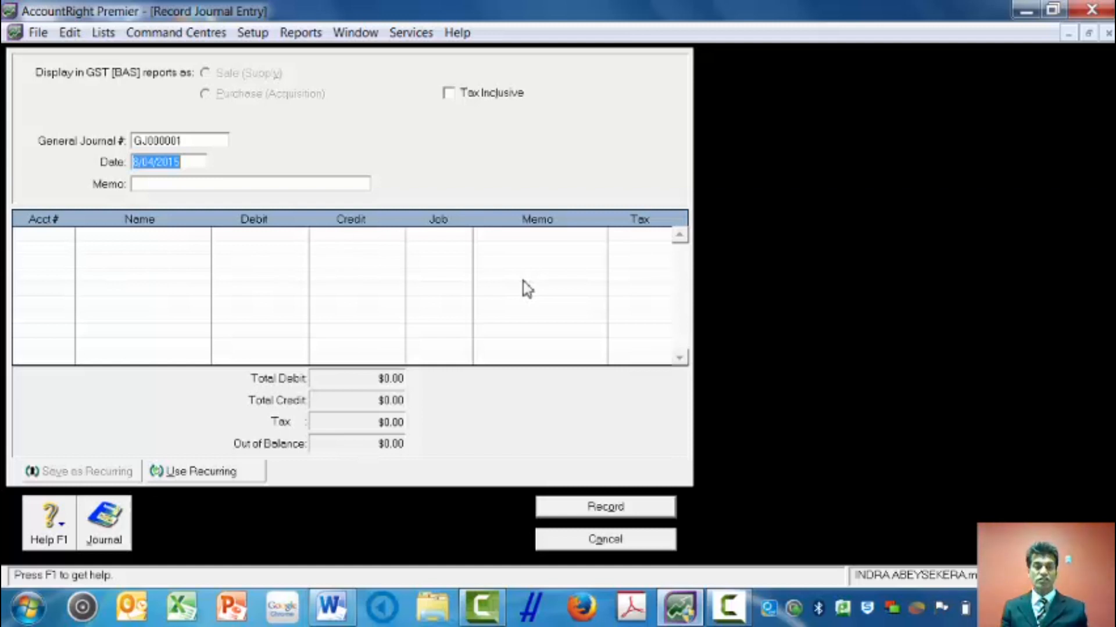
{"action": "mouse_move", "coordinate": [224, 168]}
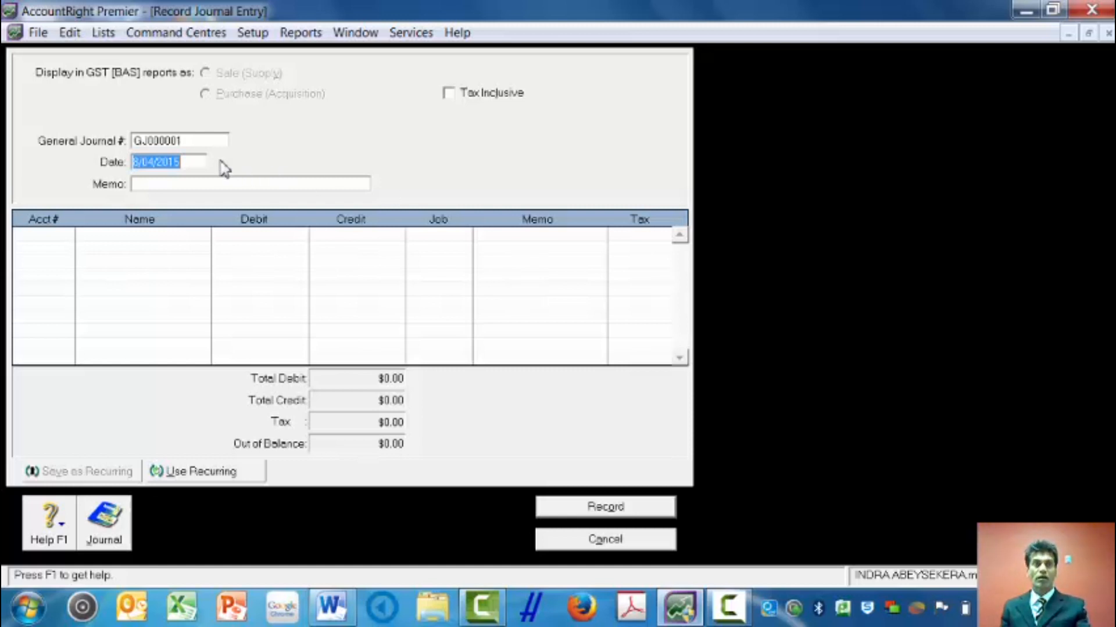
{"action": "mouse_move", "coordinate": [197, 162]}
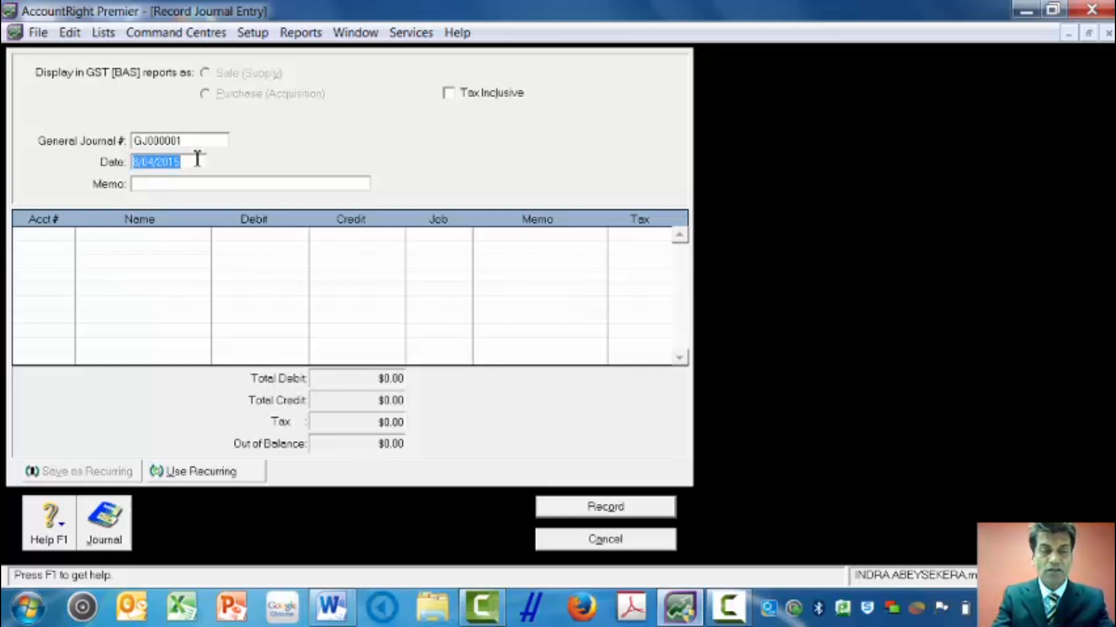
{"action": "type", "text": "1/"}
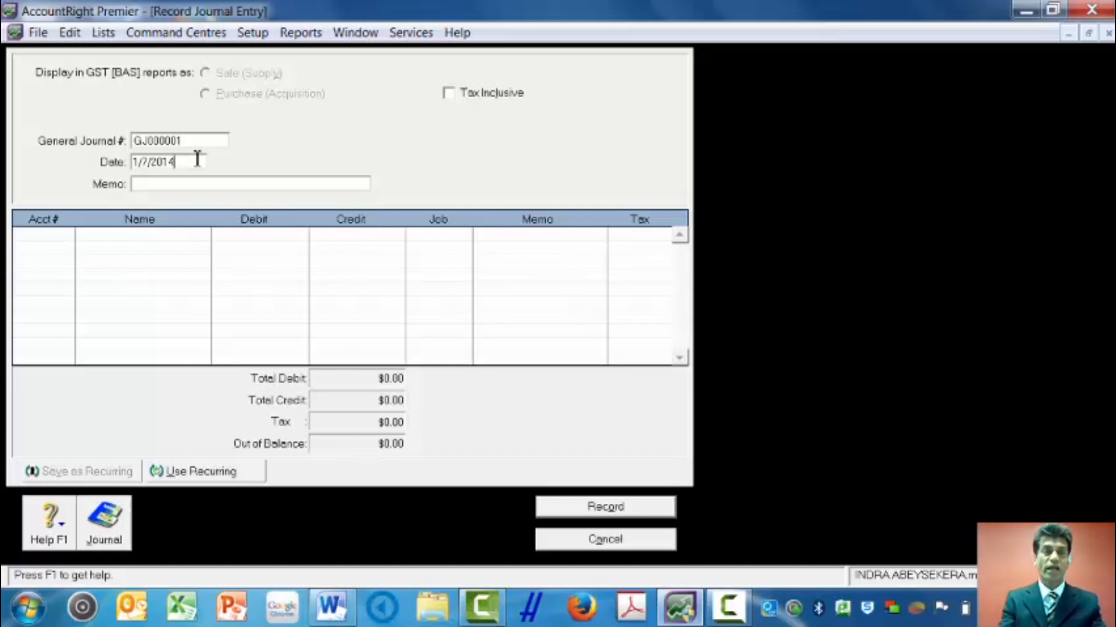
{"action": "mouse_move", "coordinate": [157, 191]}
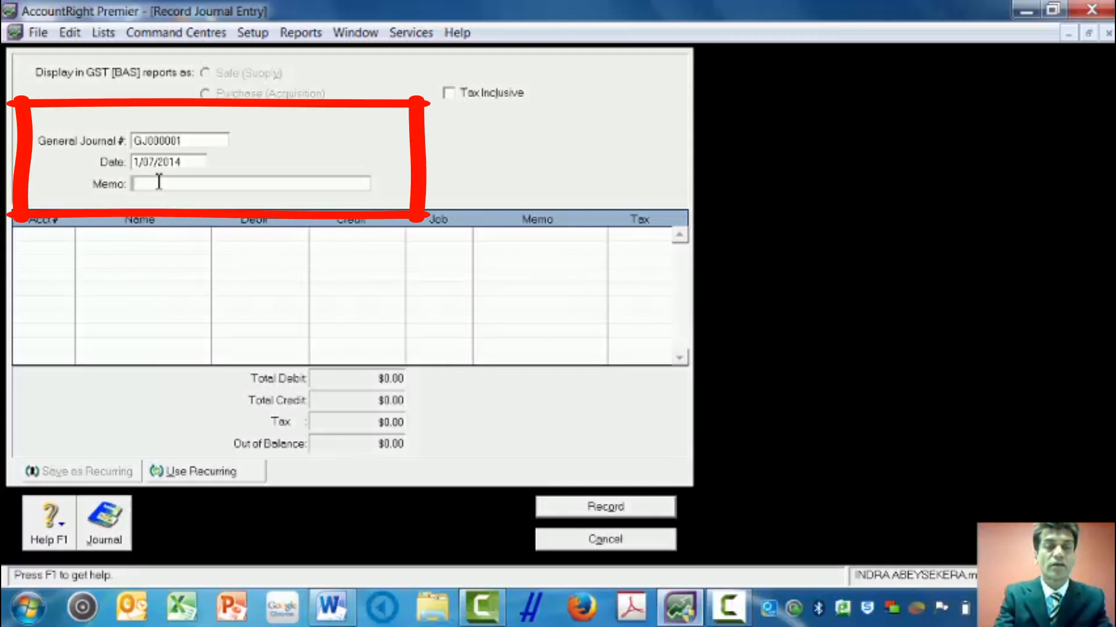
Enter the memo 'capital contribution by Adrian the owner'
{"action": "type", "text": "capital"}
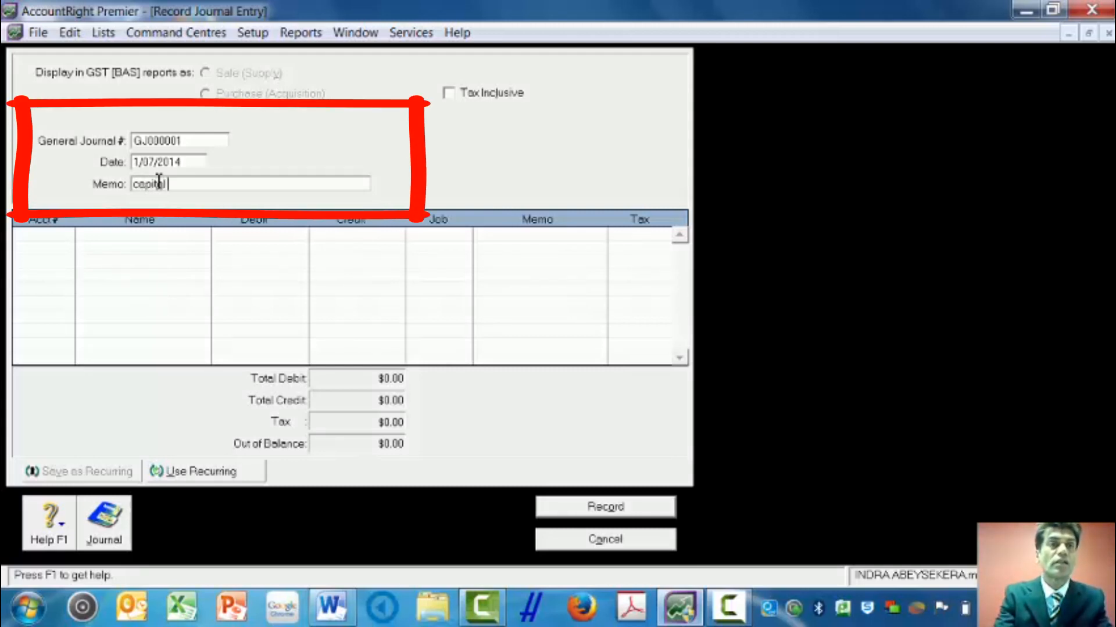
{"action": "type", "text": "contr"}
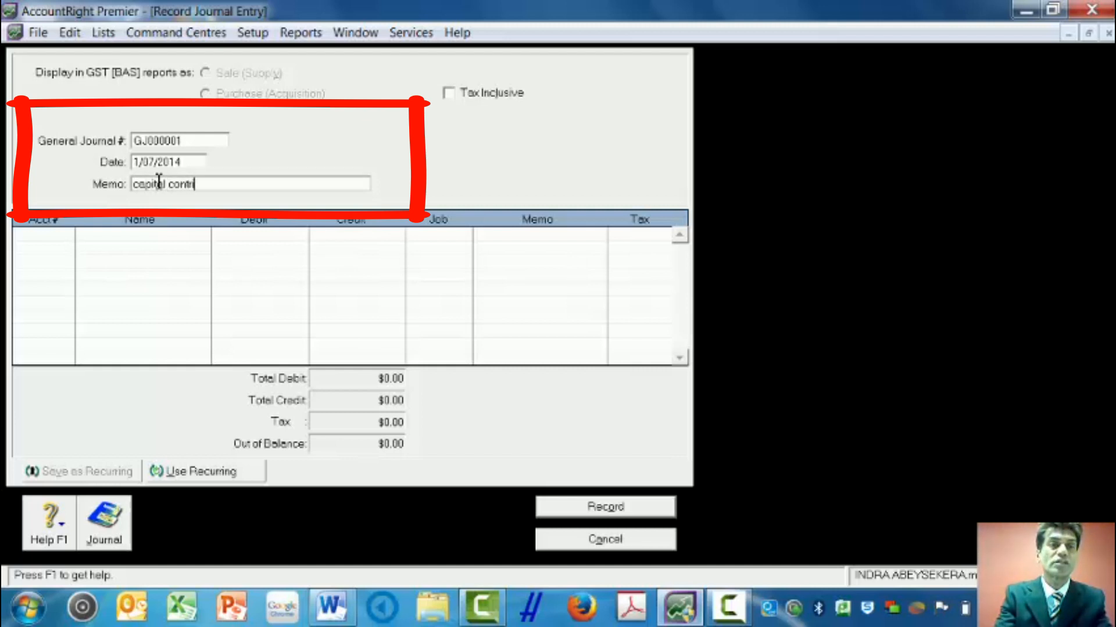
{"action": "type", "text": "ibution by"}
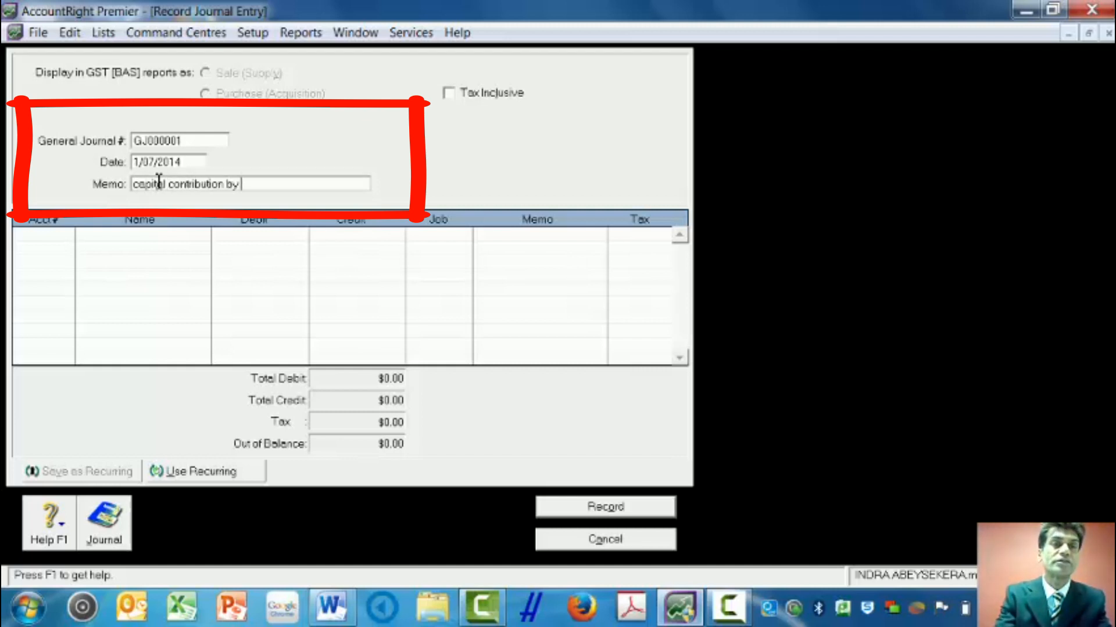
{"action": "type", "text": "Adrian the ow"}
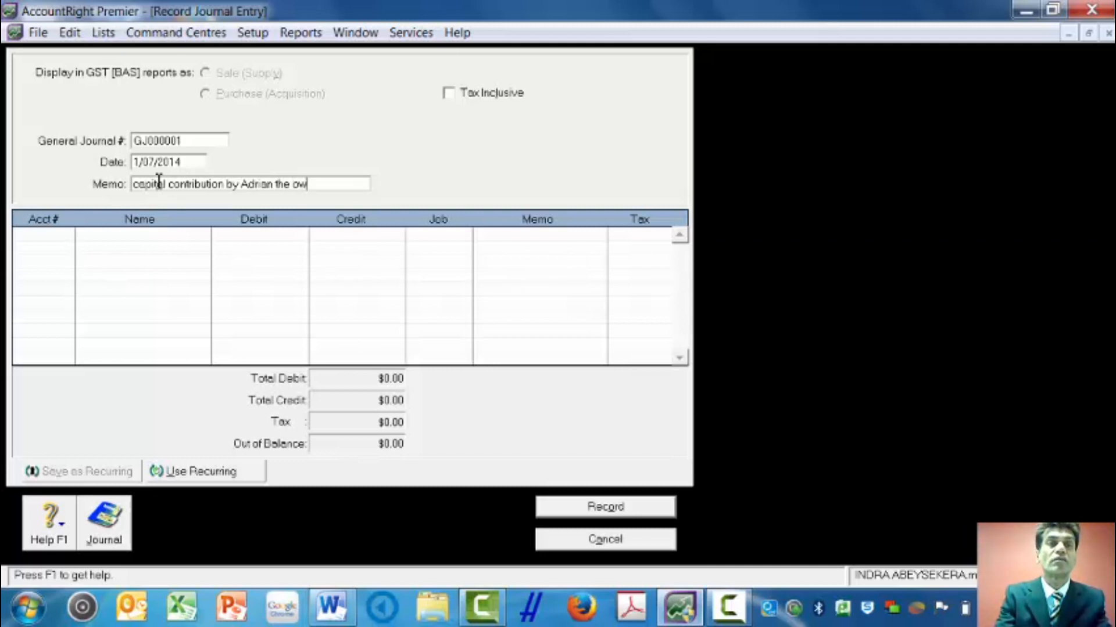
{"action": "type", "text": "ner"}
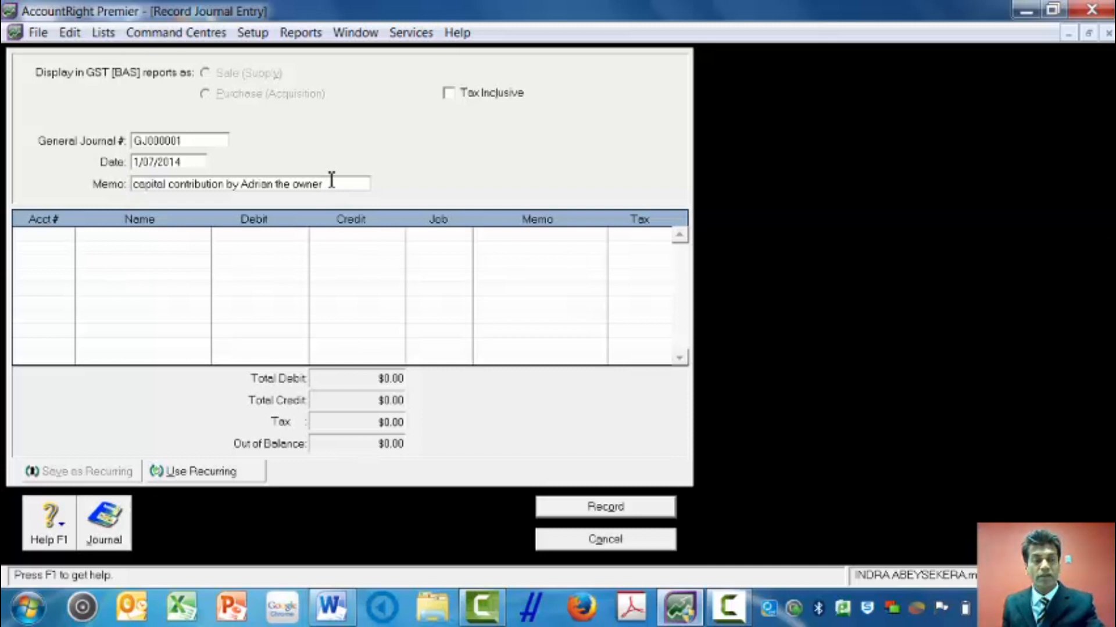
{"action": "left_click", "coordinate": [44, 234]}
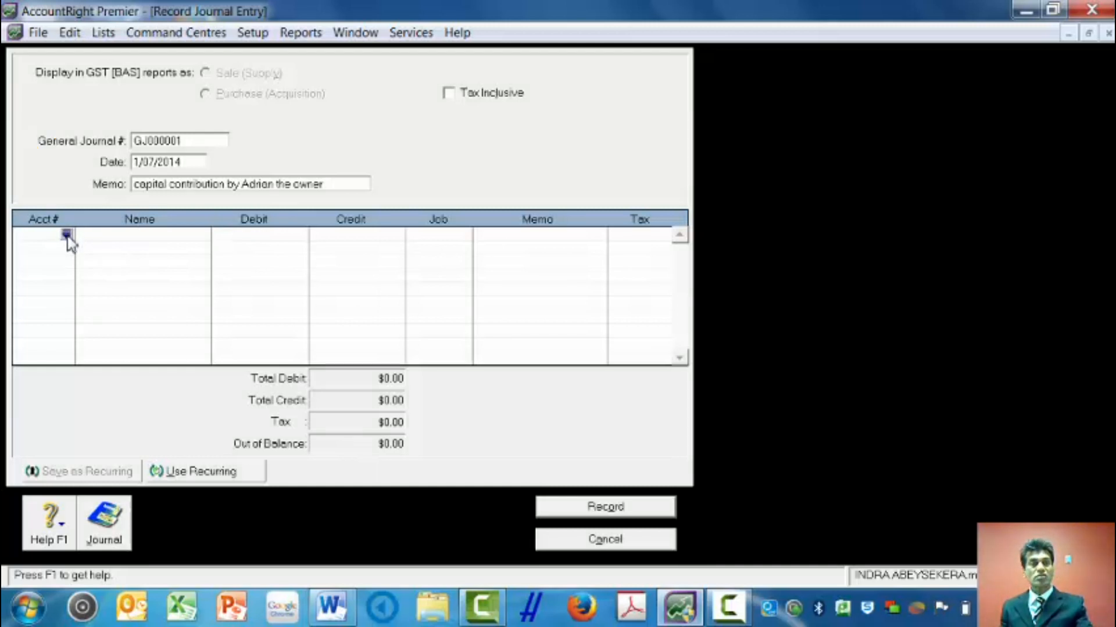
Assign account 1-1110 Cheque Account to the first journal line
{"action": "left_click", "coordinate": [67, 234]}
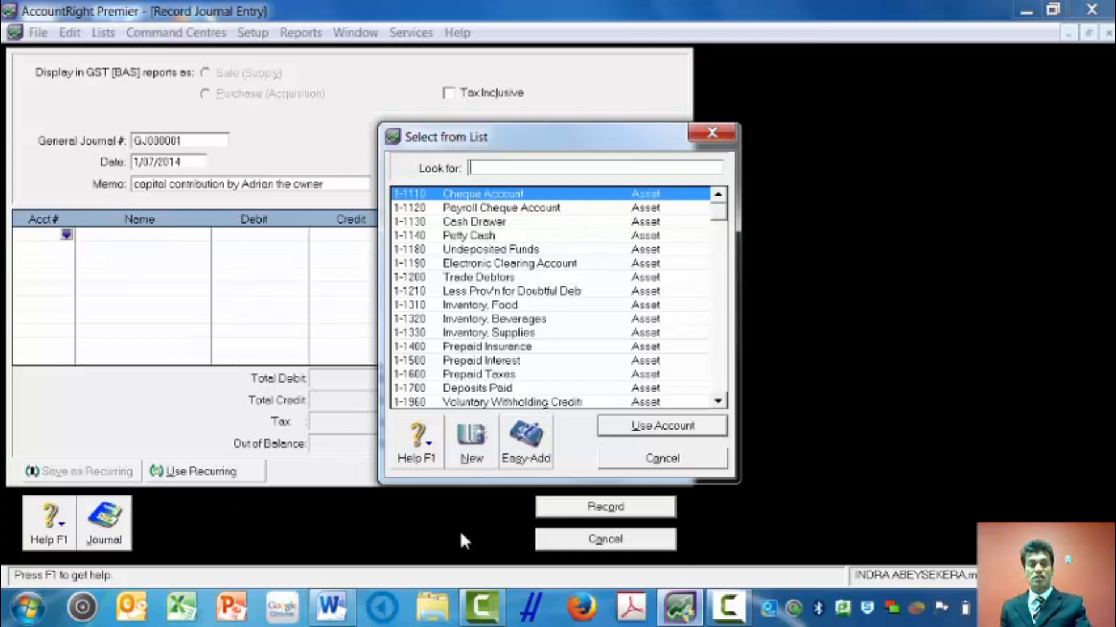
{"action": "left_click", "coordinate": [330, 608]}
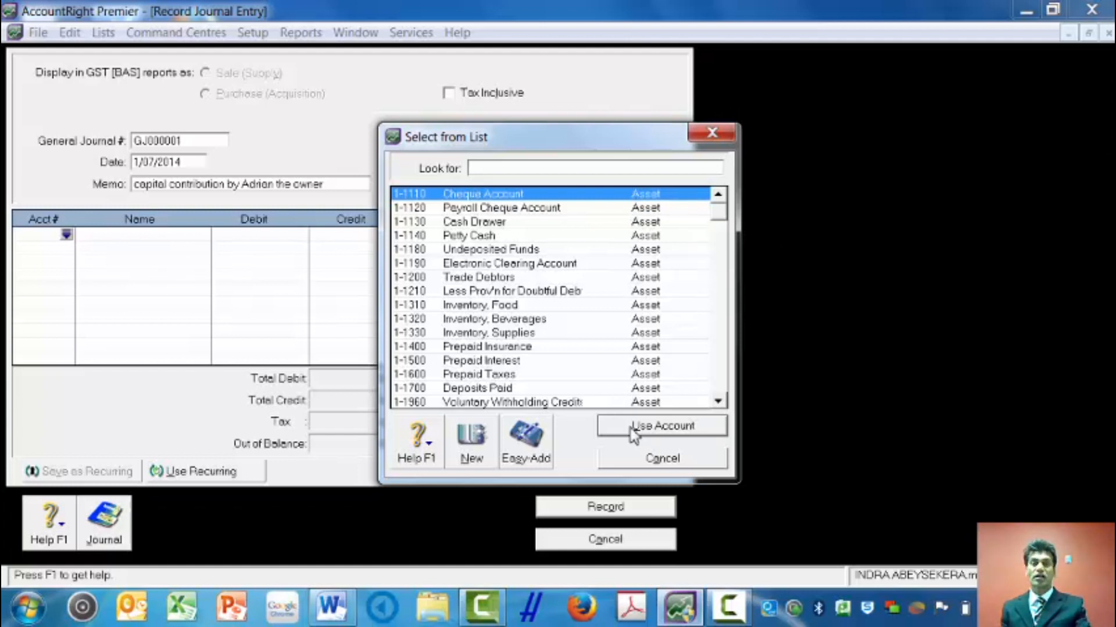
{"action": "mouse_move", "coordinate": [602, 445]}
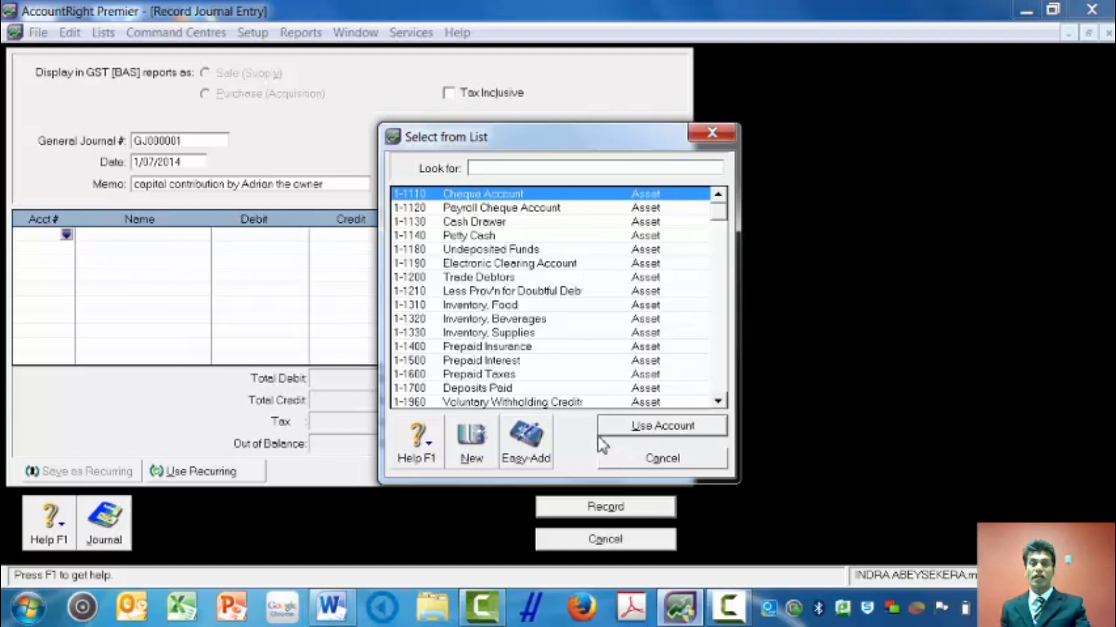
{"action": "left_click", "coordinate": [661, 425]}
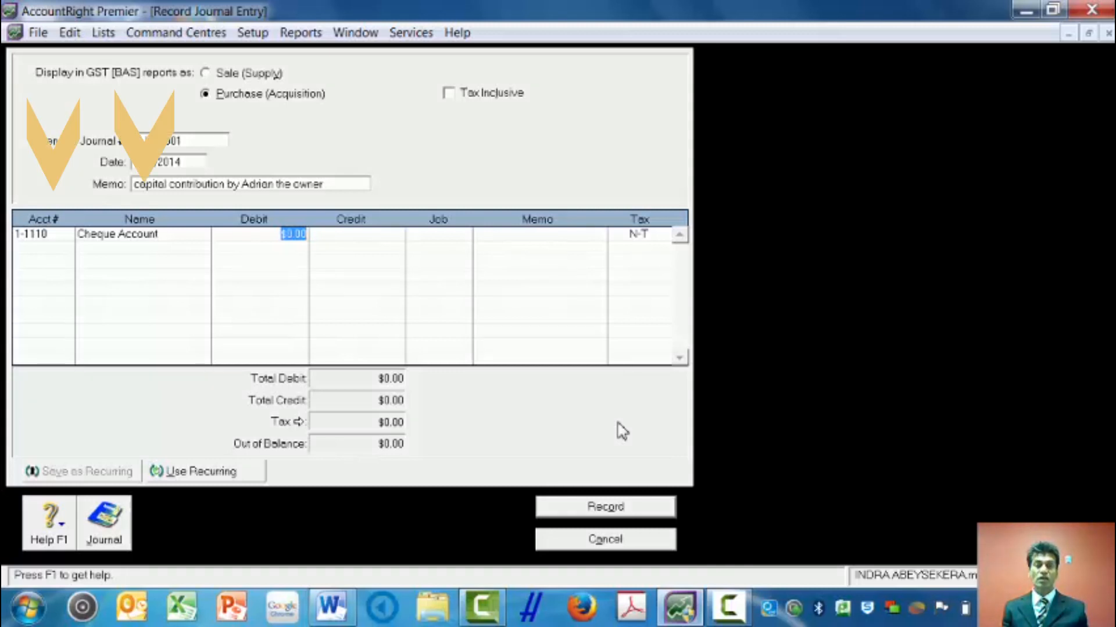
Enter a 500000 debit on the Cheque Account line
{"action": "type", "text": "5"}
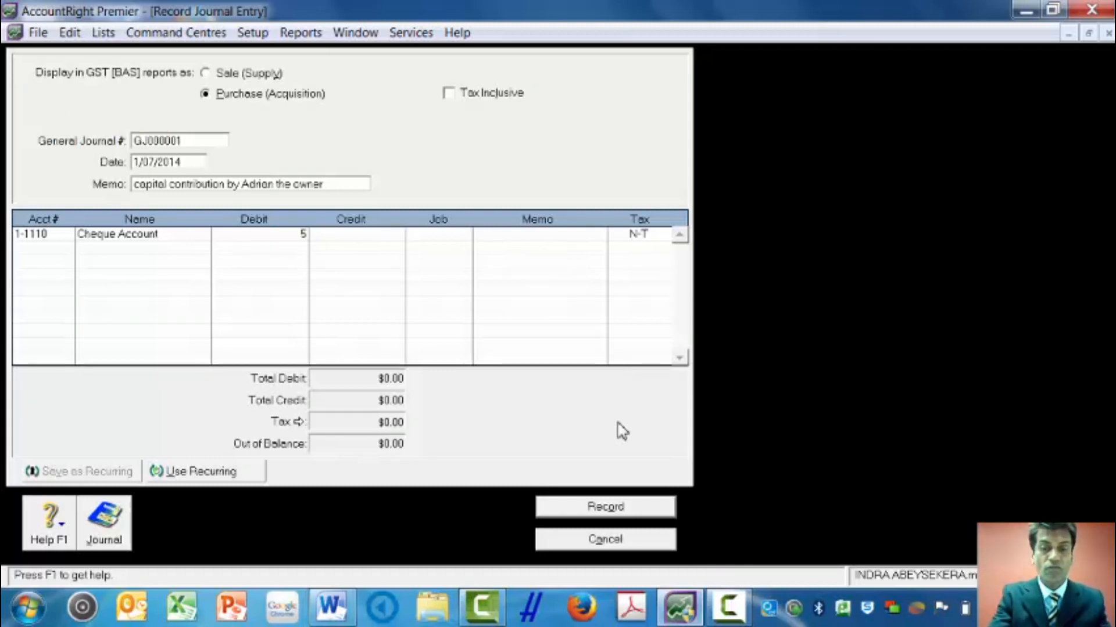
{"action": "type", "text": "00000"}
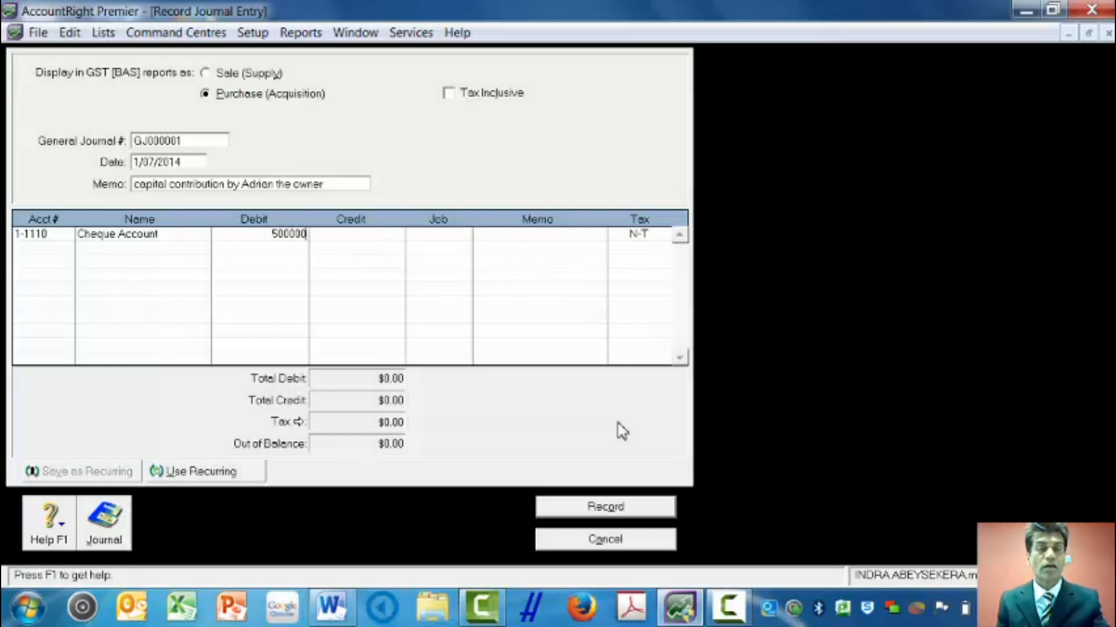
{"action": "key", "text": "Tab"}
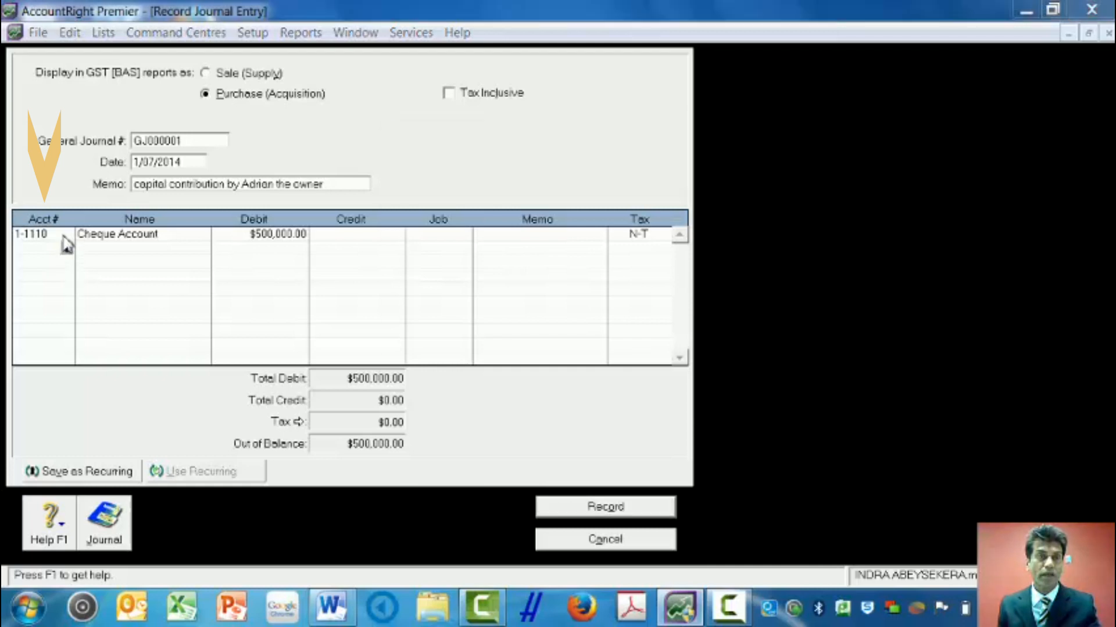
Add a second line using account 3-1100 Owner/Shareholder Capital, found by number search
{"action": "left_click", "coordinate": [67, 243]}
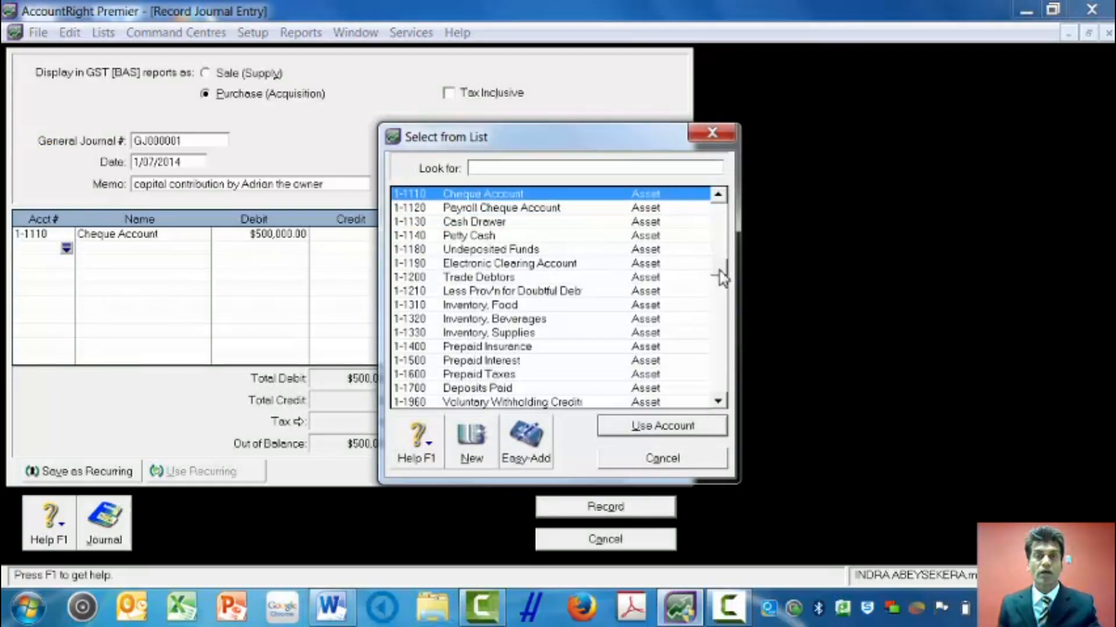
{"action": "scroll", "scroll_direction": "down", "scroll_amount": 3}
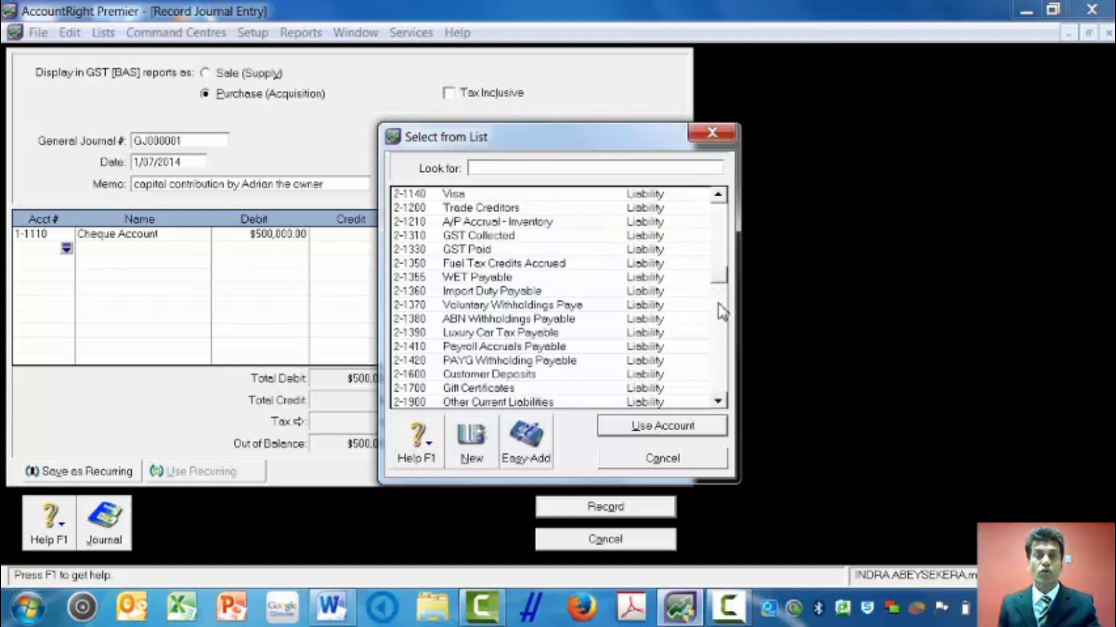
{"action": "scroll", "scroll_direction": "down", "scroll_amount": 3}
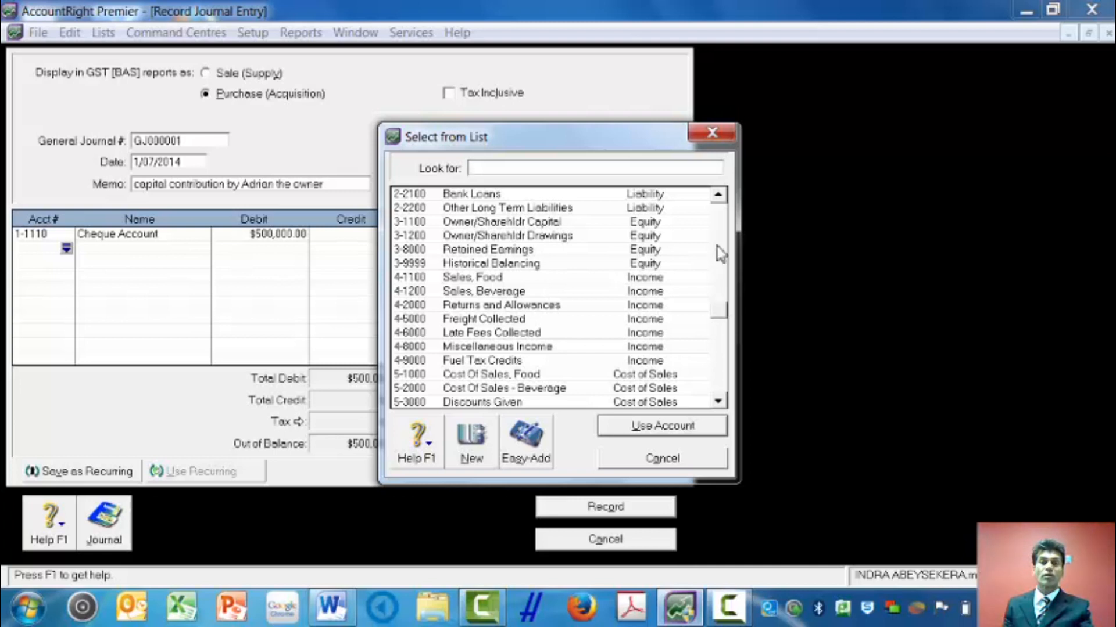
{"action": "left_click", "coordinate": [719, 198]}
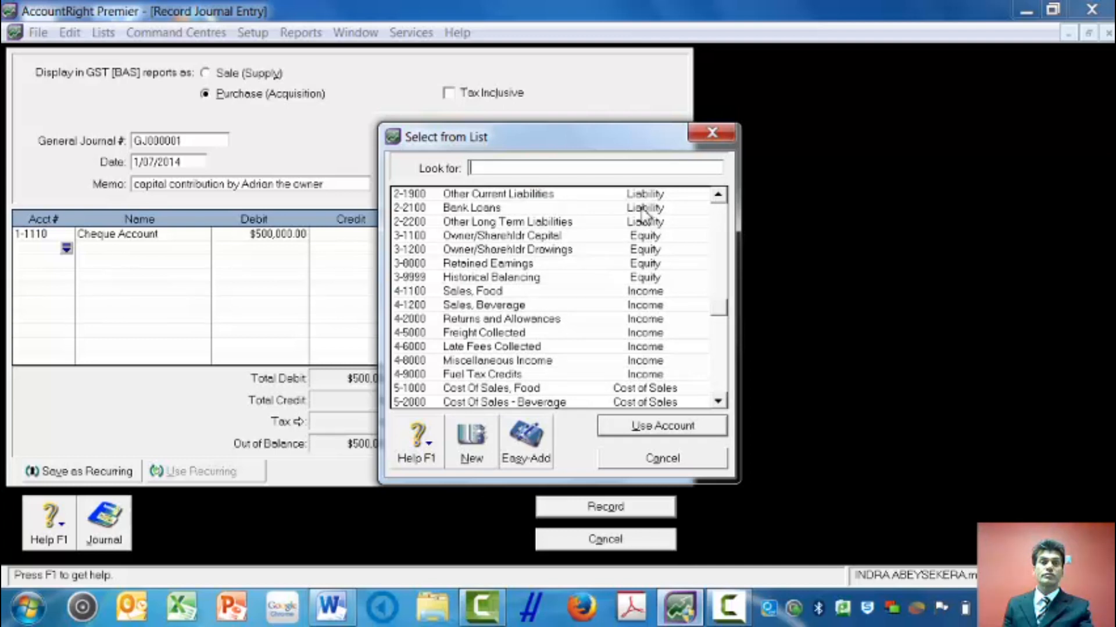
{"action": "mouse_move", "coordinate": [512, 242]}
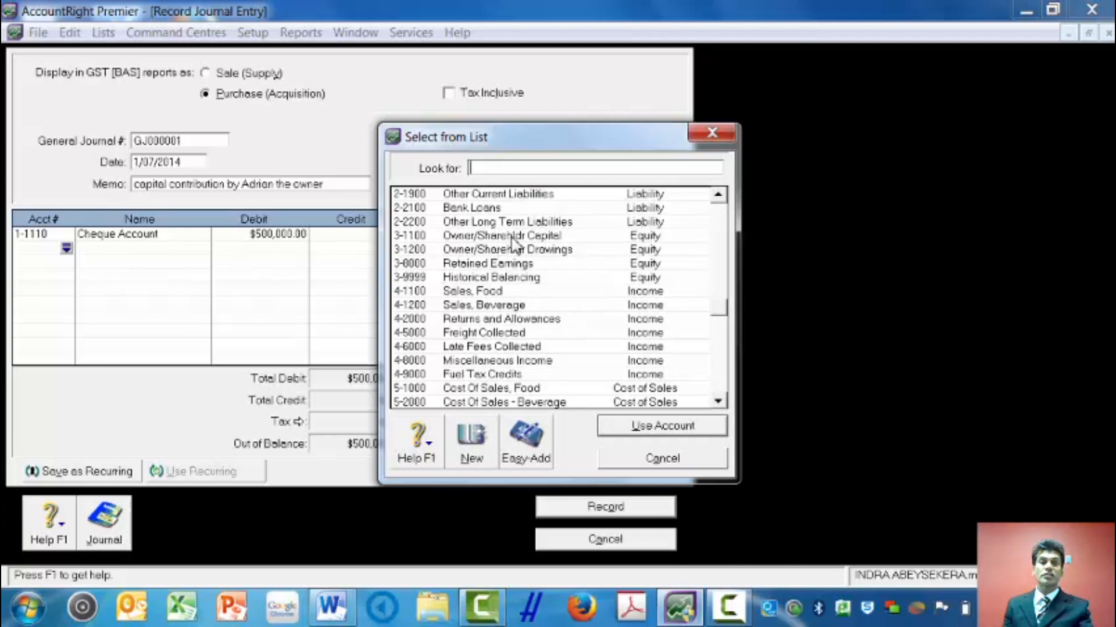
{"action": "type", "text": "3-1100"}
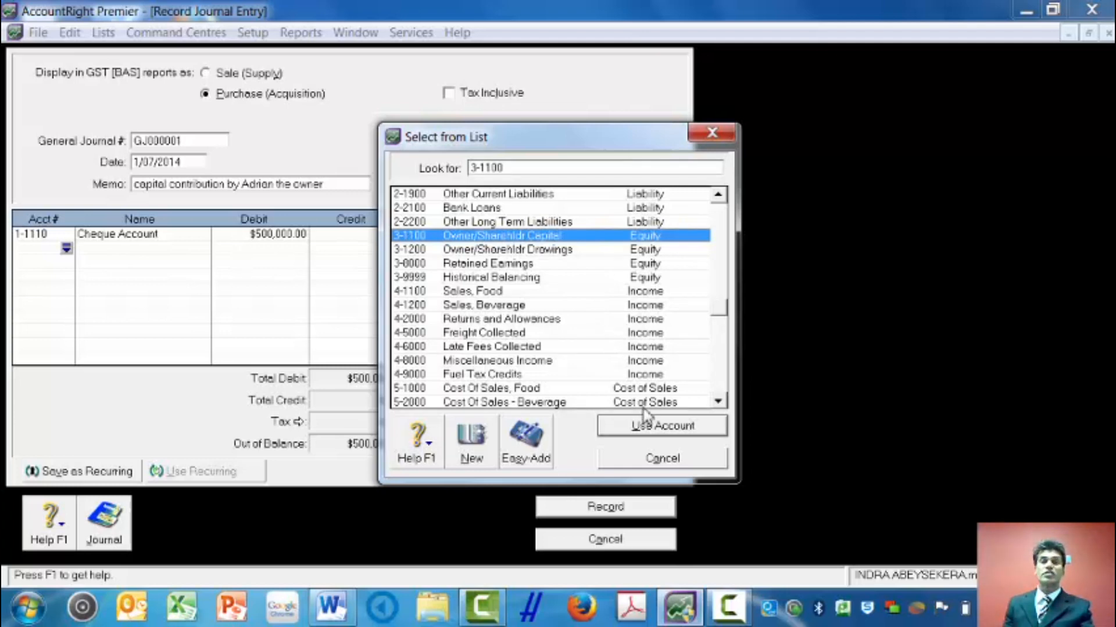
{"action": "left_click", "coordinate": [662, 425]}
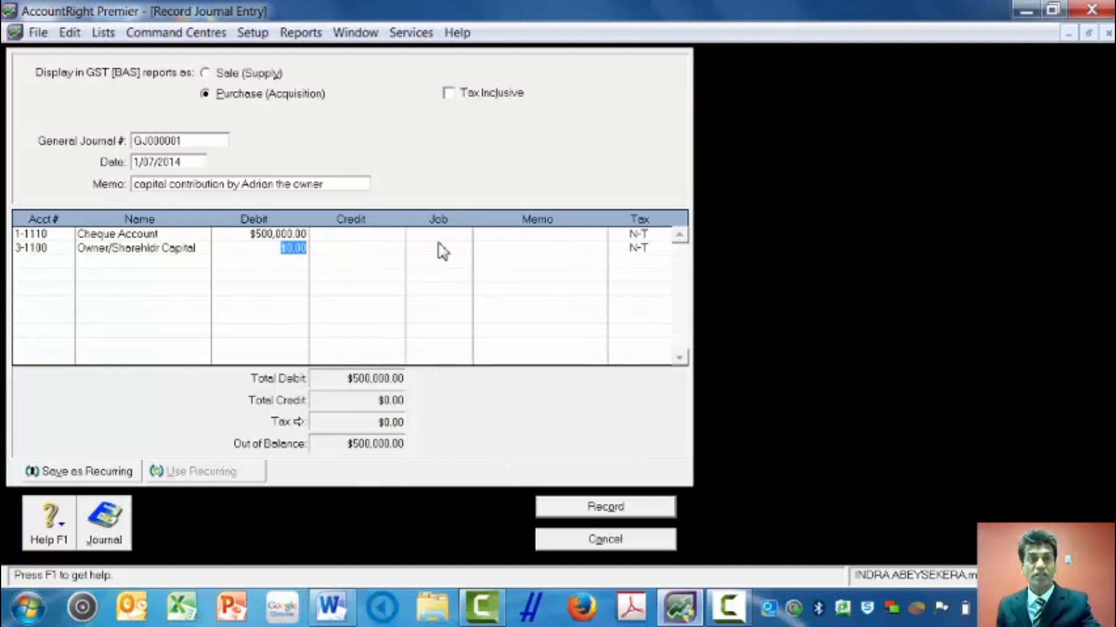
Credit 500000 to Owner/Shareholder Capital and record journal GJ000001
{"action": "type", "text": "5000000.00"}
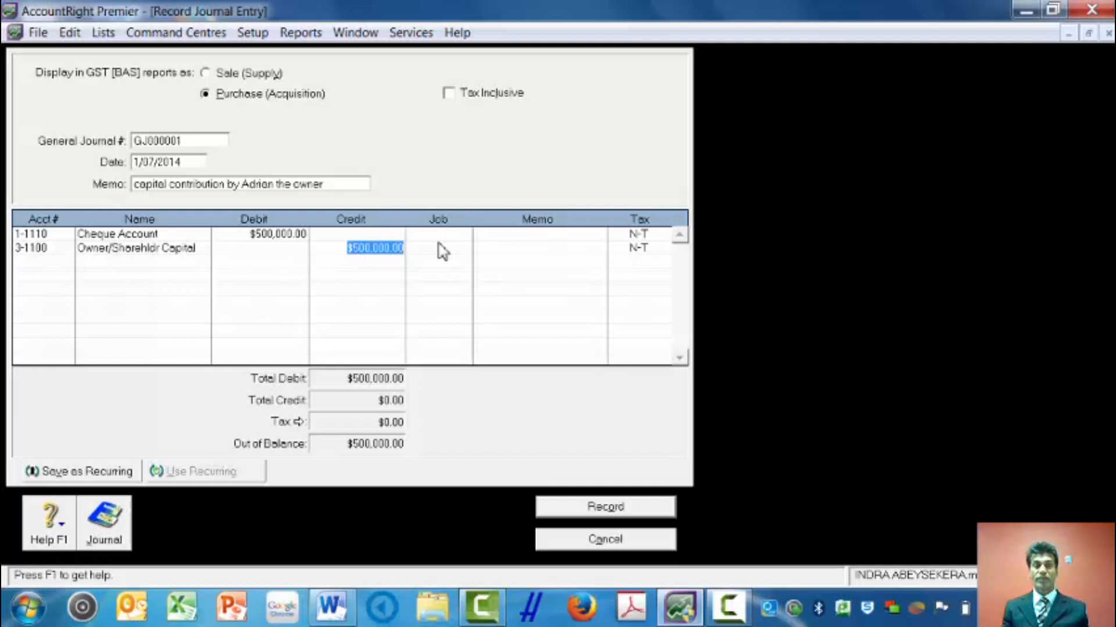
{"action": "mouse_move", "coordinate": [573, 516]}
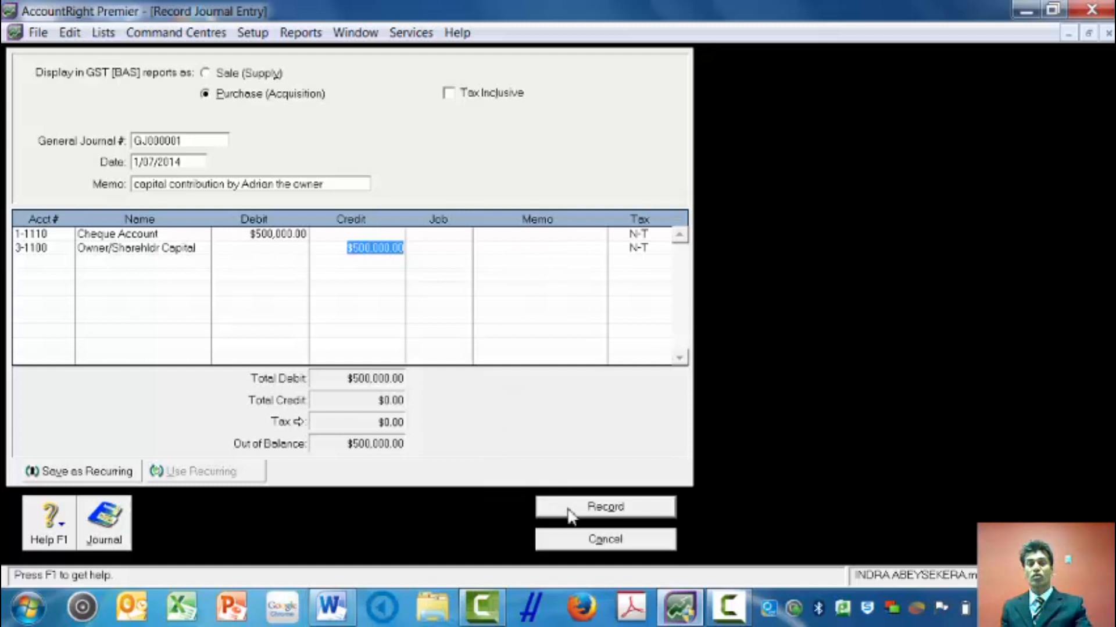
{"action": "left_click", "coordinate": [605, 506]}
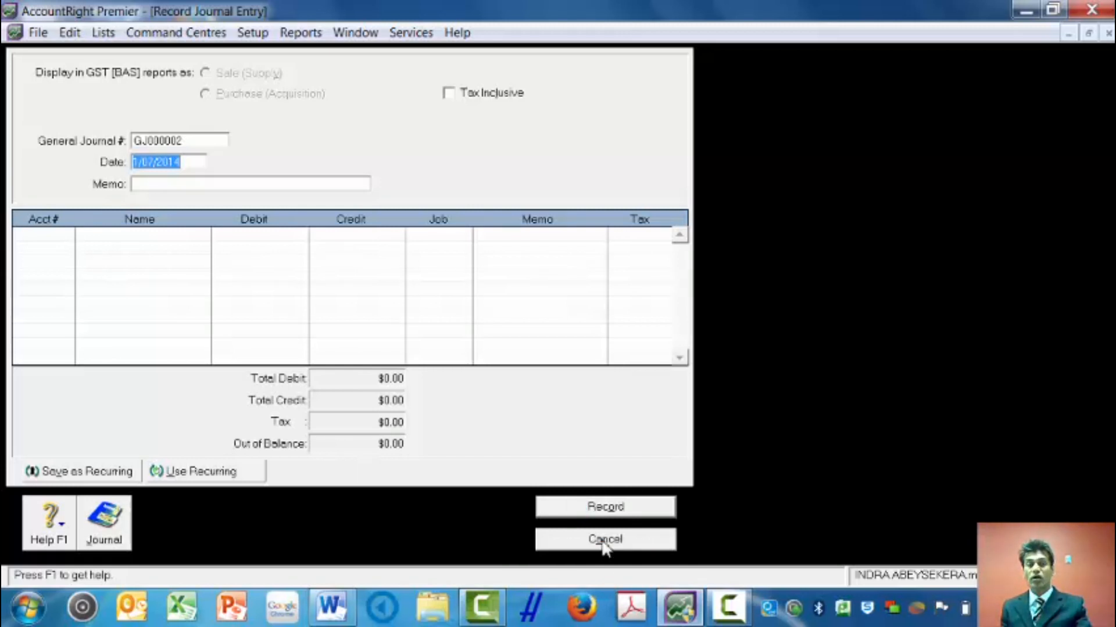
{"action": "left_click", "coordinate": [605, 539]}
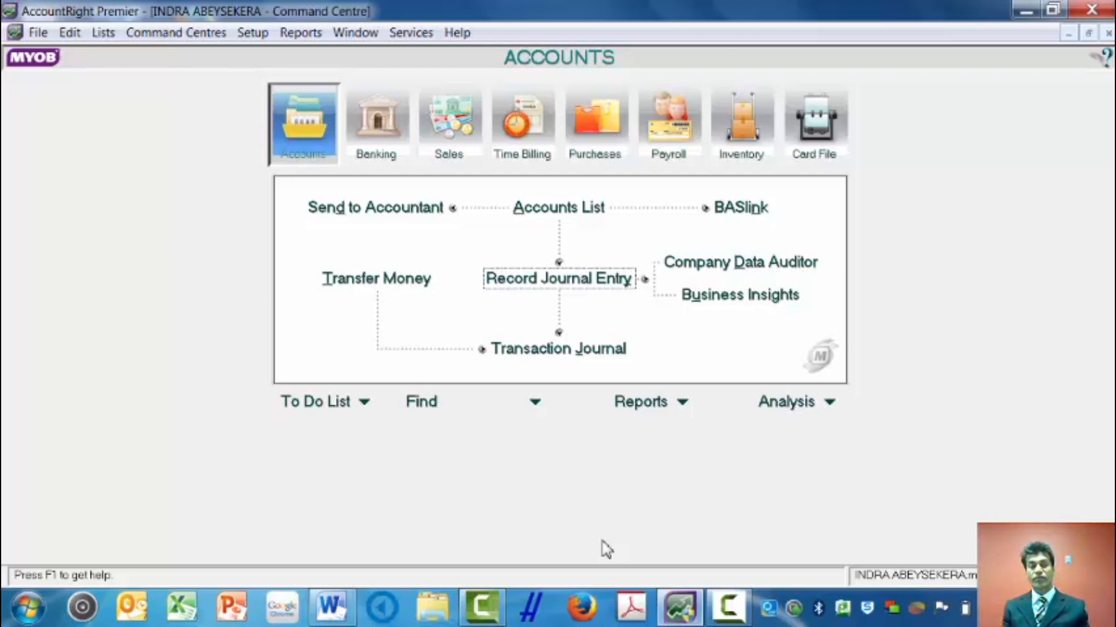
{"action": "mouse_move", "coordinate": [558, 348]}
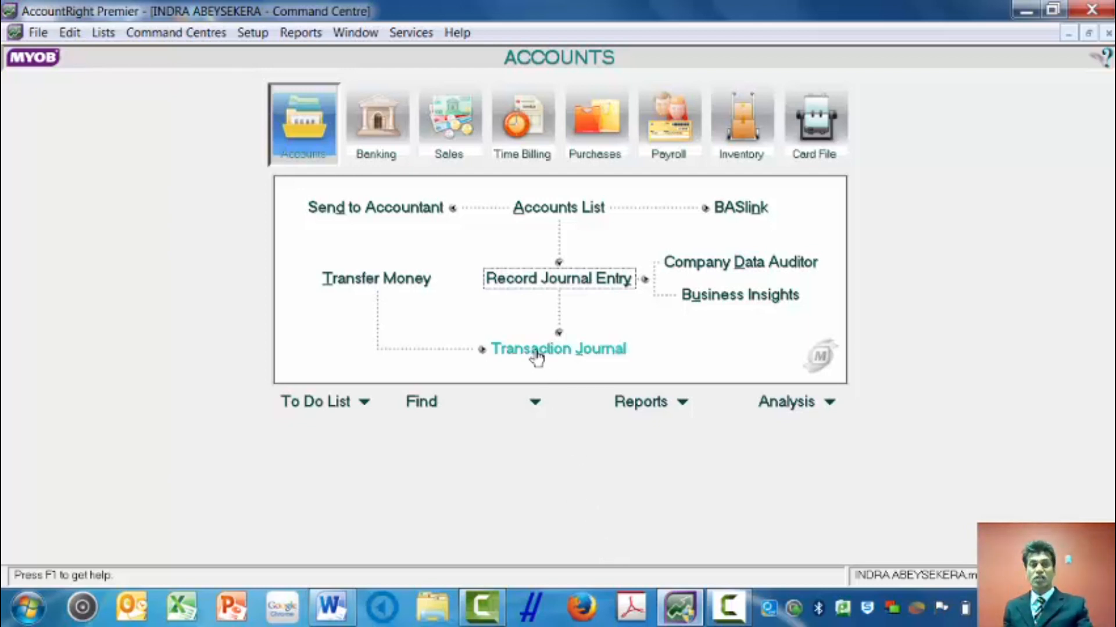
Open the Transaction Journal from the Accounts command centre
{"action": "left_click", "coordinate": [558, 349]}
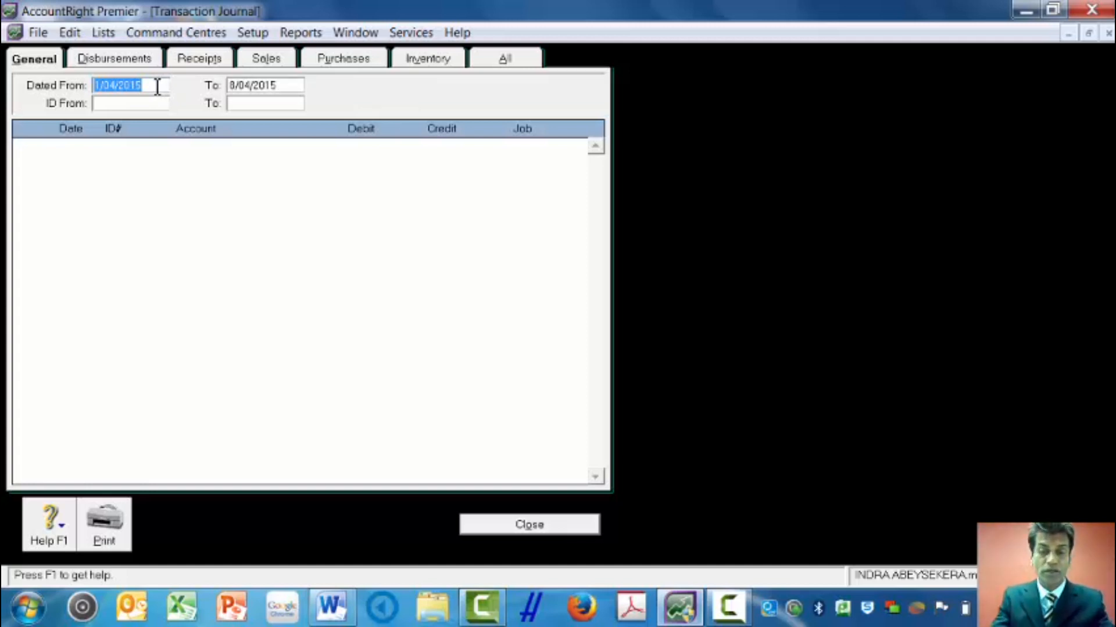
Change the Dated From date to 1/7 to list GJ000001, then close the journal
{"action": "type", "text": "1"}
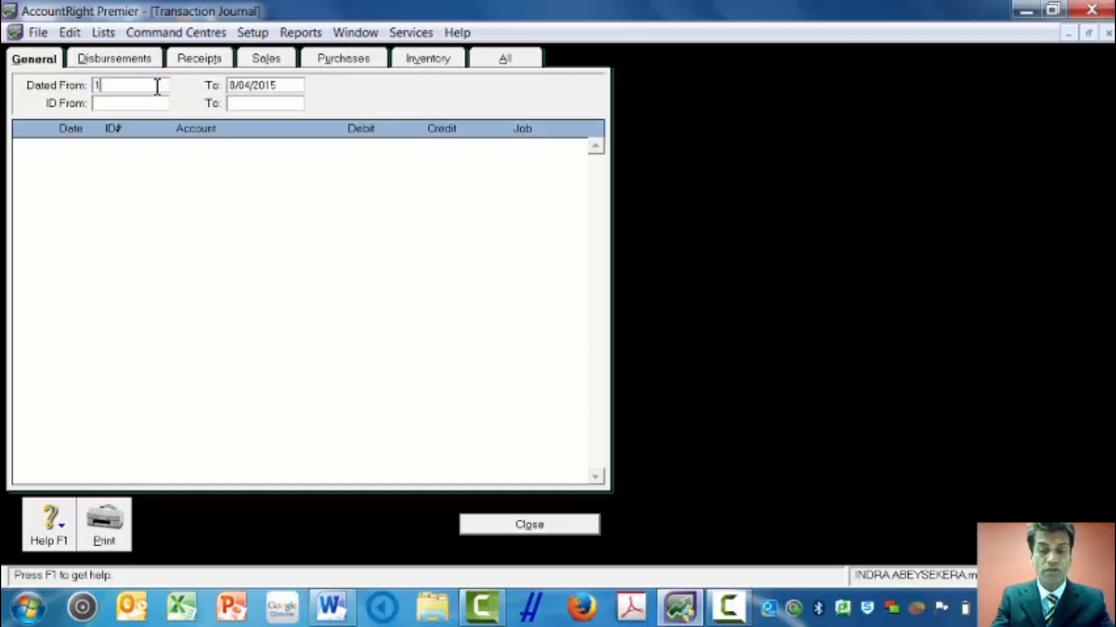
{"action": "type", "text": "/7/14"}
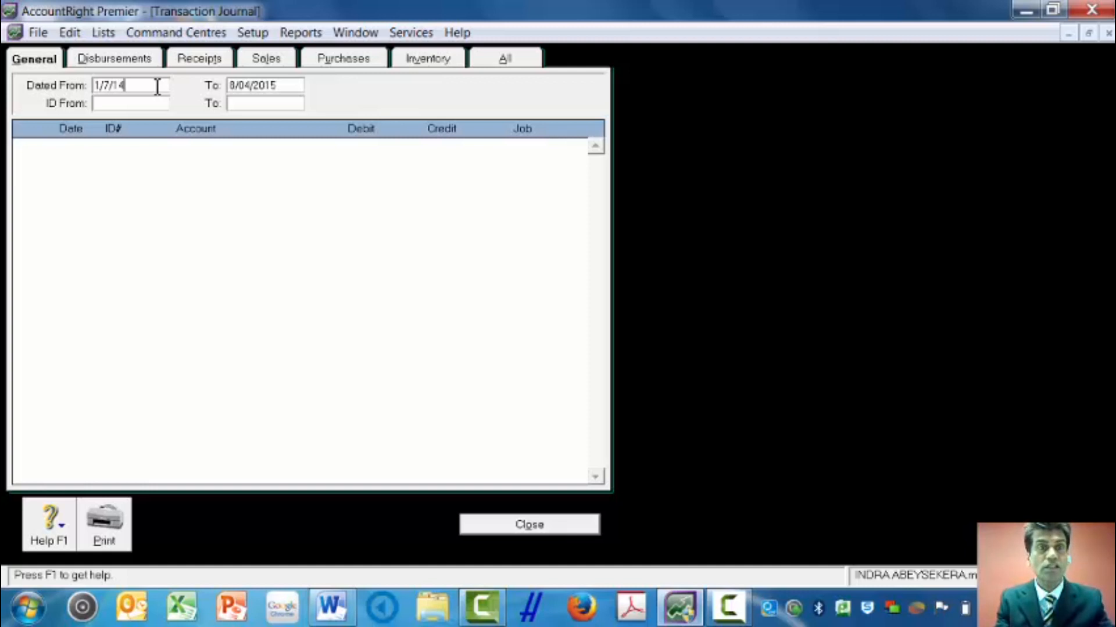
{"action": "key", "text": "Tab"}
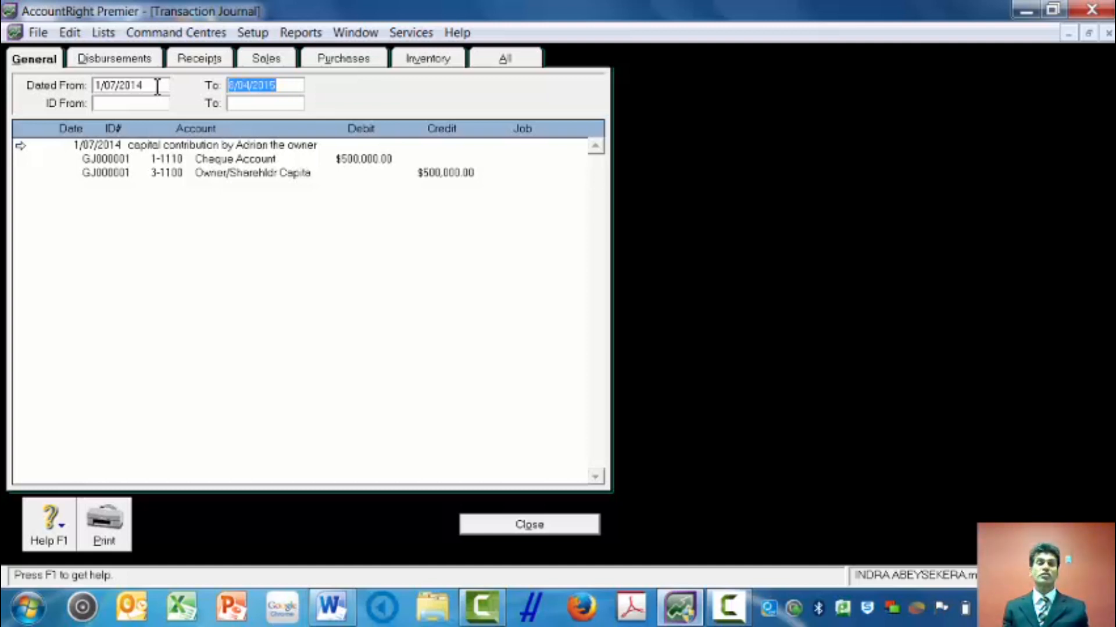
{"action": "mouse_move", "coordinate": [427, 412]}
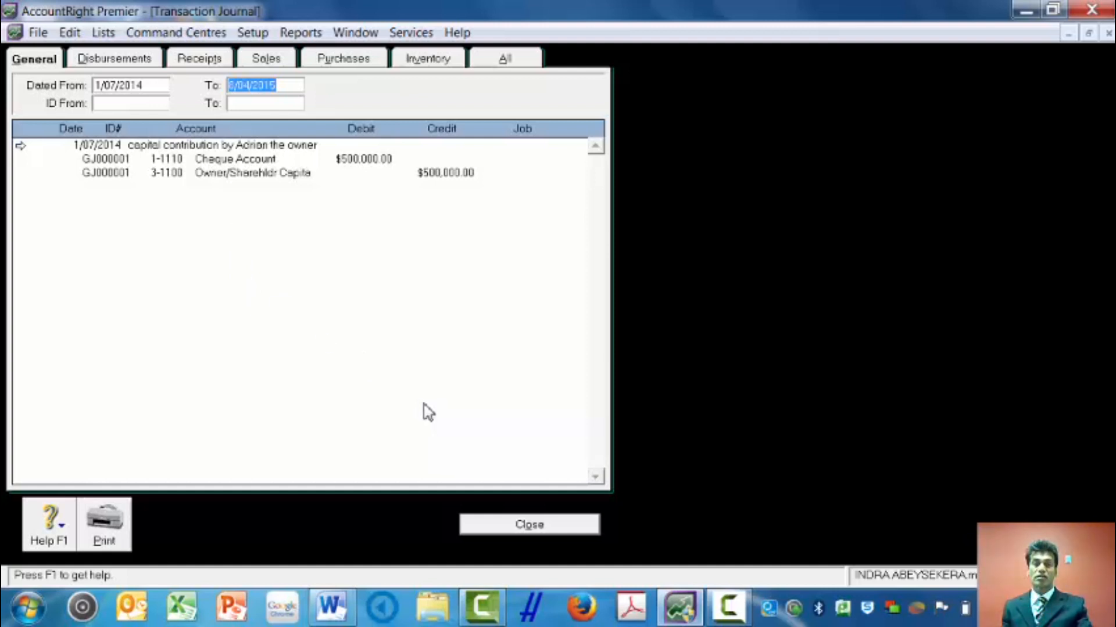
{"action": "left_click", "coordinate": [528, 525]}
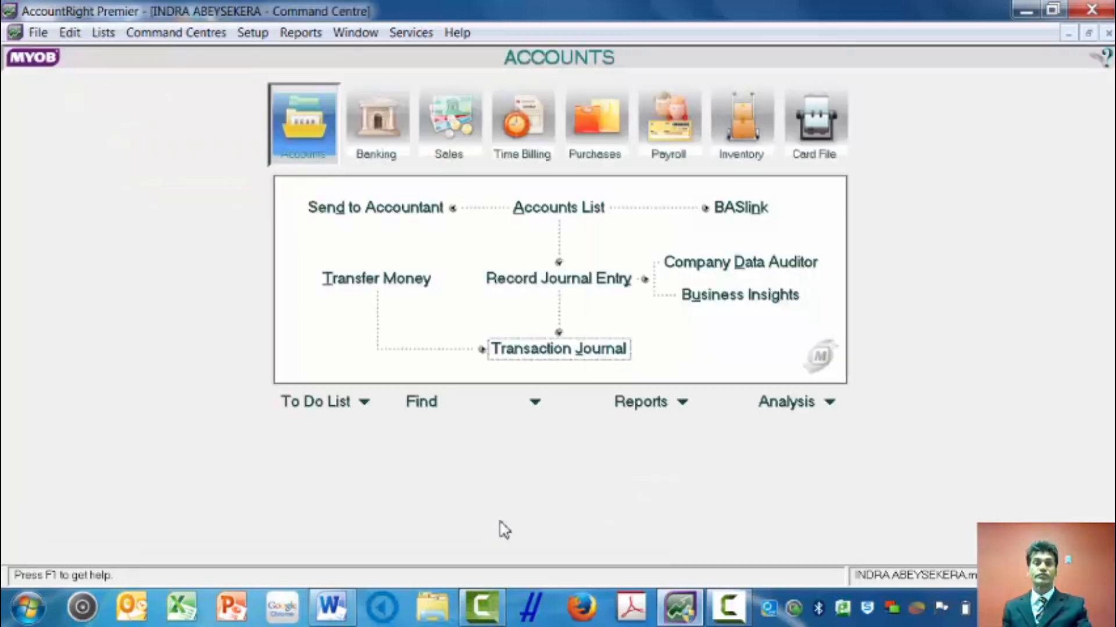